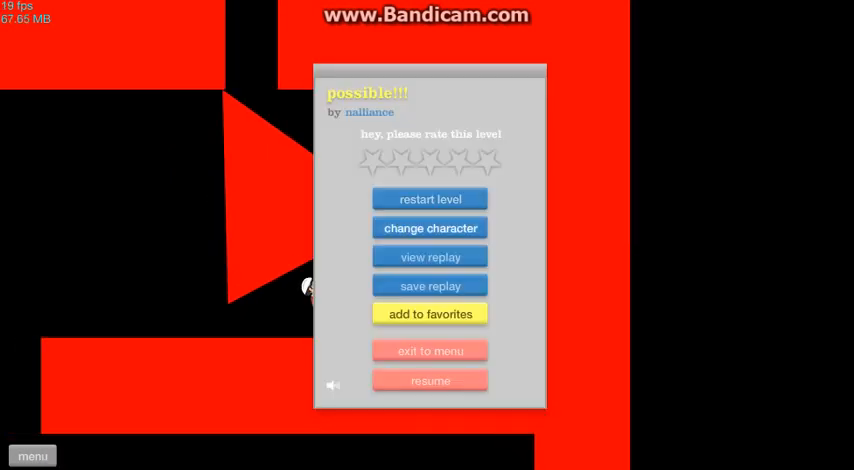
Choose a new rider from the character grid, trying the fedora character and others first
{"action": "left_click", "coordinate": [430, 228]}
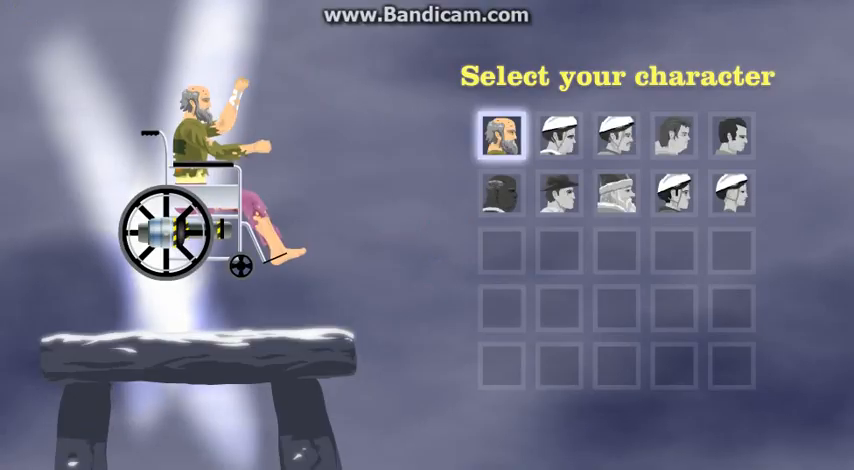
{"action": "left_click", "coordinate": [563, 209]}
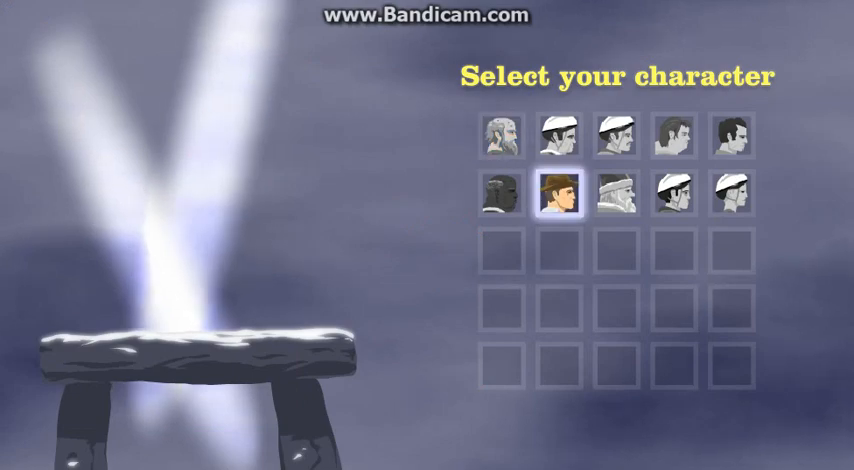
{"action": "left_click", "coordinate": [678, 137]}
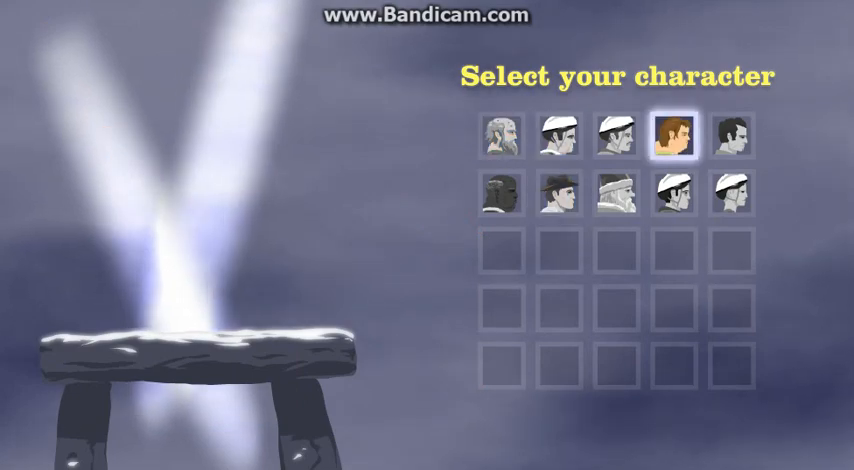
{"action": "left_click", "coordinate": [560, 137]}
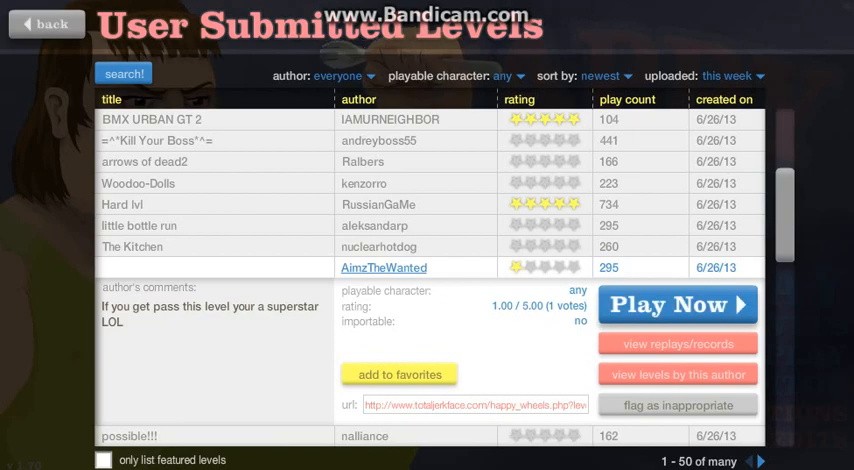
Start AimzTheWanted's superstar challenge level via Play Now
{"action": "left_click", "coordinate": [676, 304]}
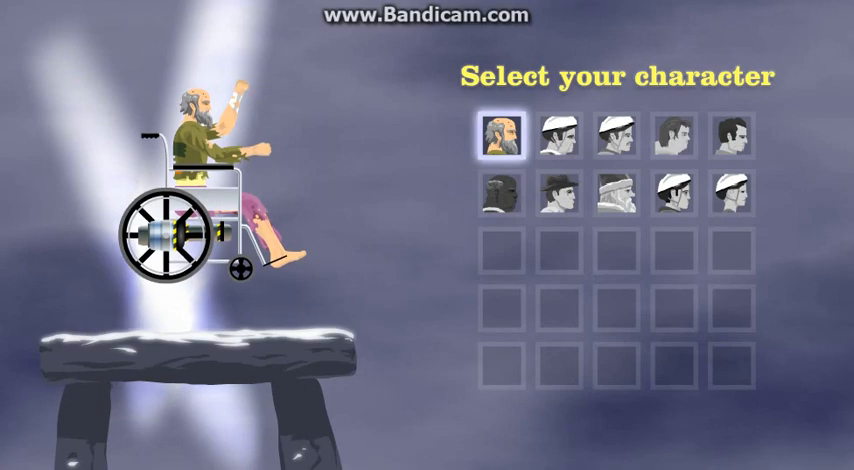
Play the level as the wheelchair man, then bring up character choice mid-level
{"action": "left_click", "coordinate": [683, 207]}
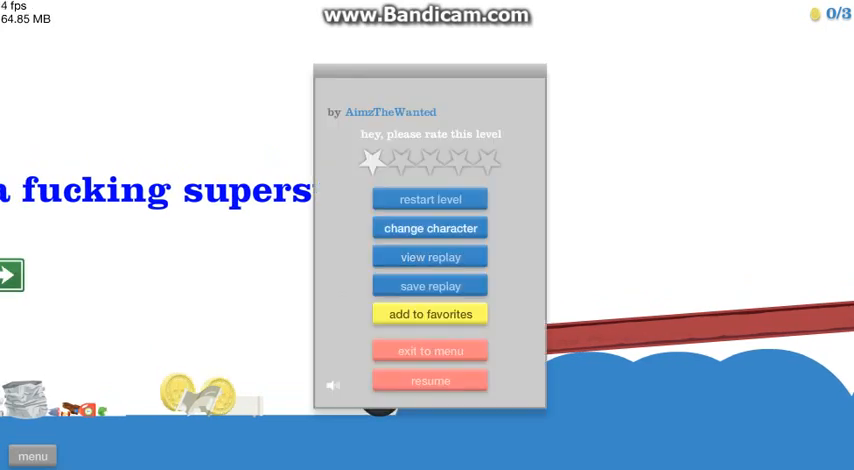
{"action": "left_click", "coordinate": [430, 227]}
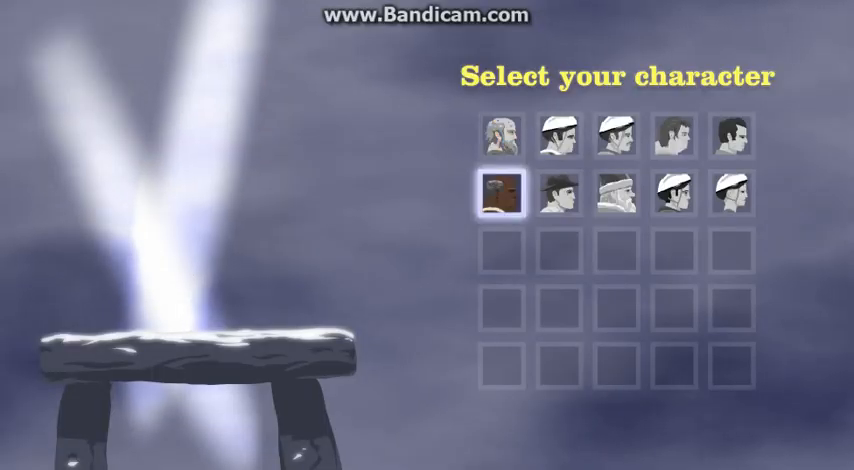
{"action": "left_click", "coordinate": [502, 137]}
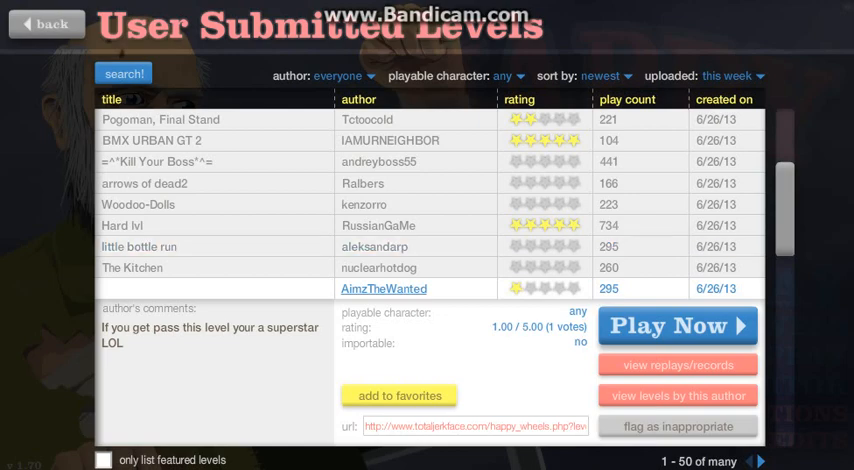
Scroll the newest levels list down to entries like Jet Run 2 and My first Bottle Run
{"action": "scroll", "scroll_direction": "down", "scroll_amount": 3}
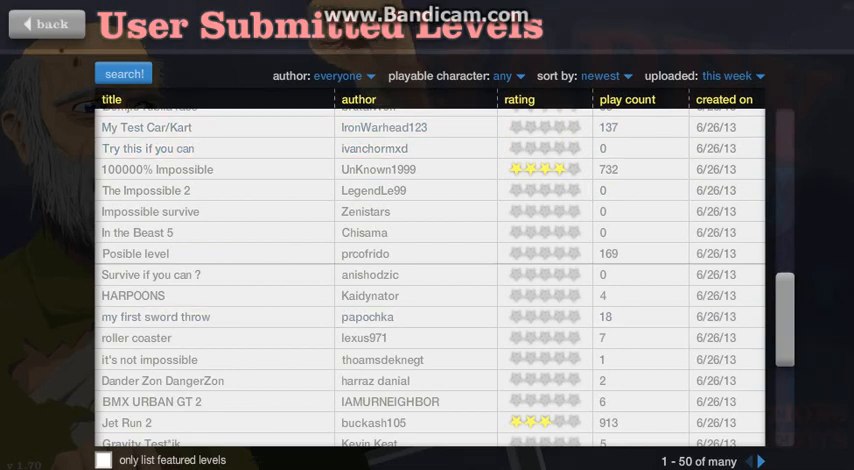
{"action": "scroll", "scroll_direction": "down", "scroll_amount": 3}
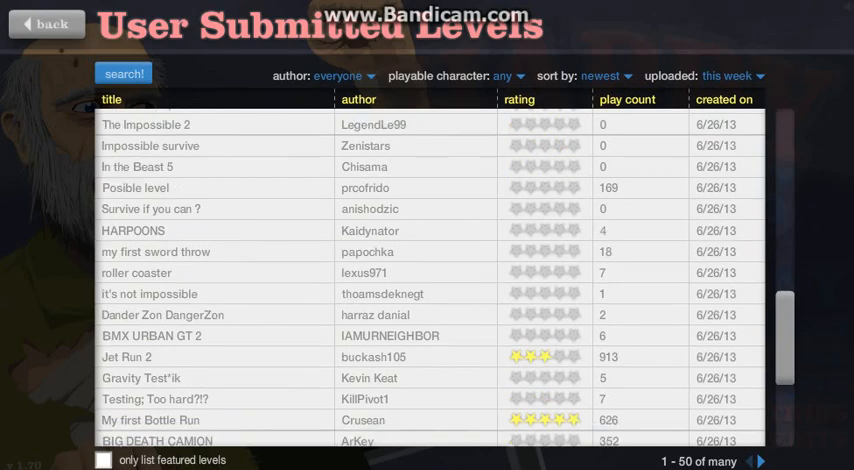